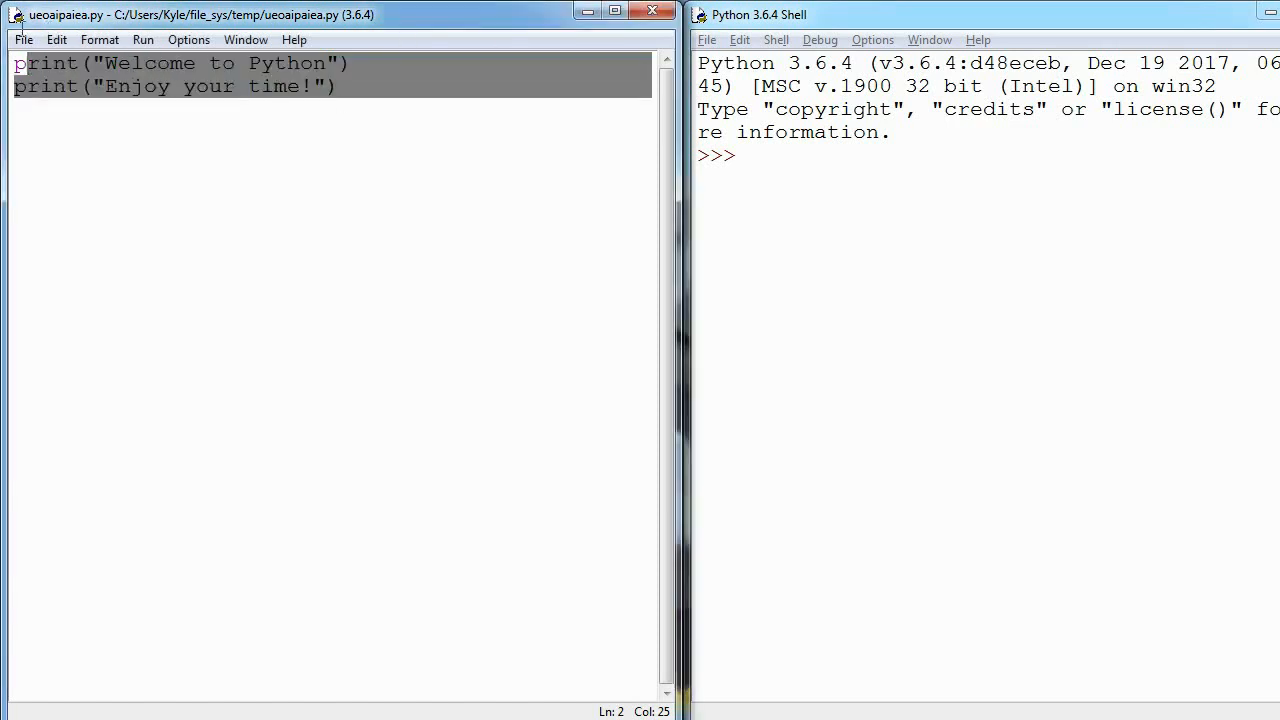
# - Run the module so the shell prints 'Welcome to Python' and 'Enjoy your time!'
pyautogui.click(142, 40)
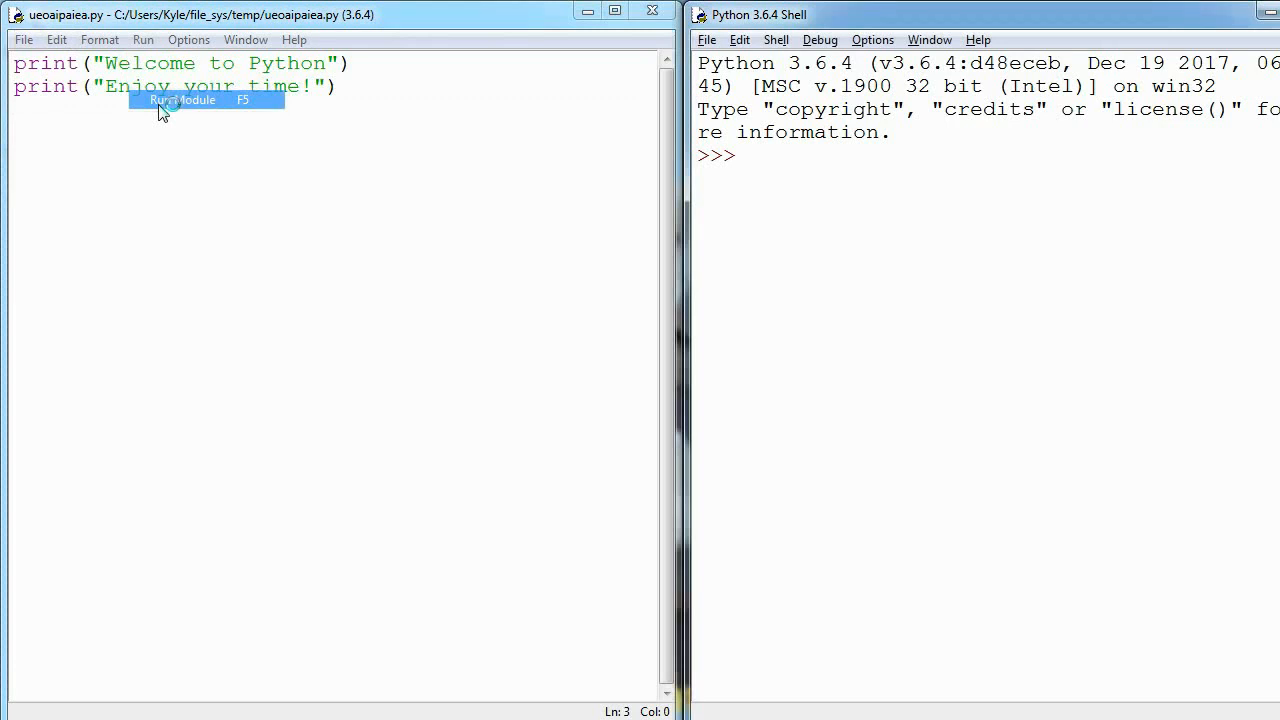
pyautogui.click(184, 100)
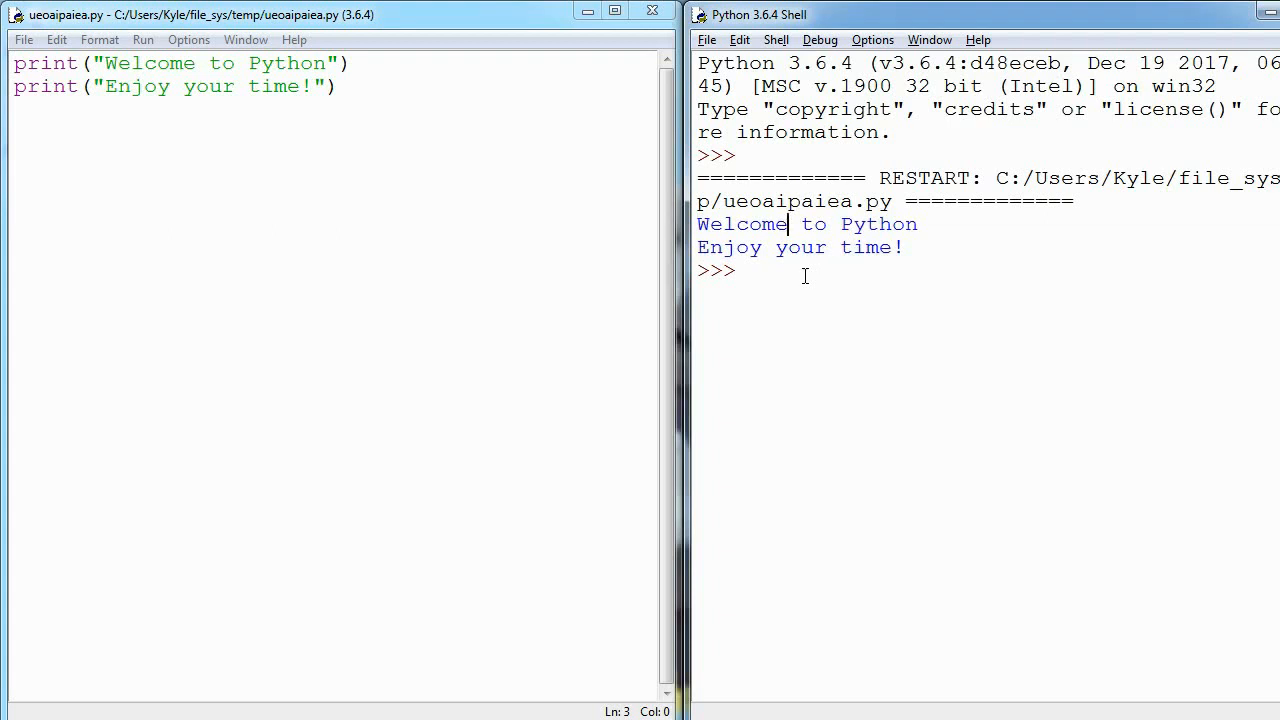
pyautogui.moveTo(540, 200)
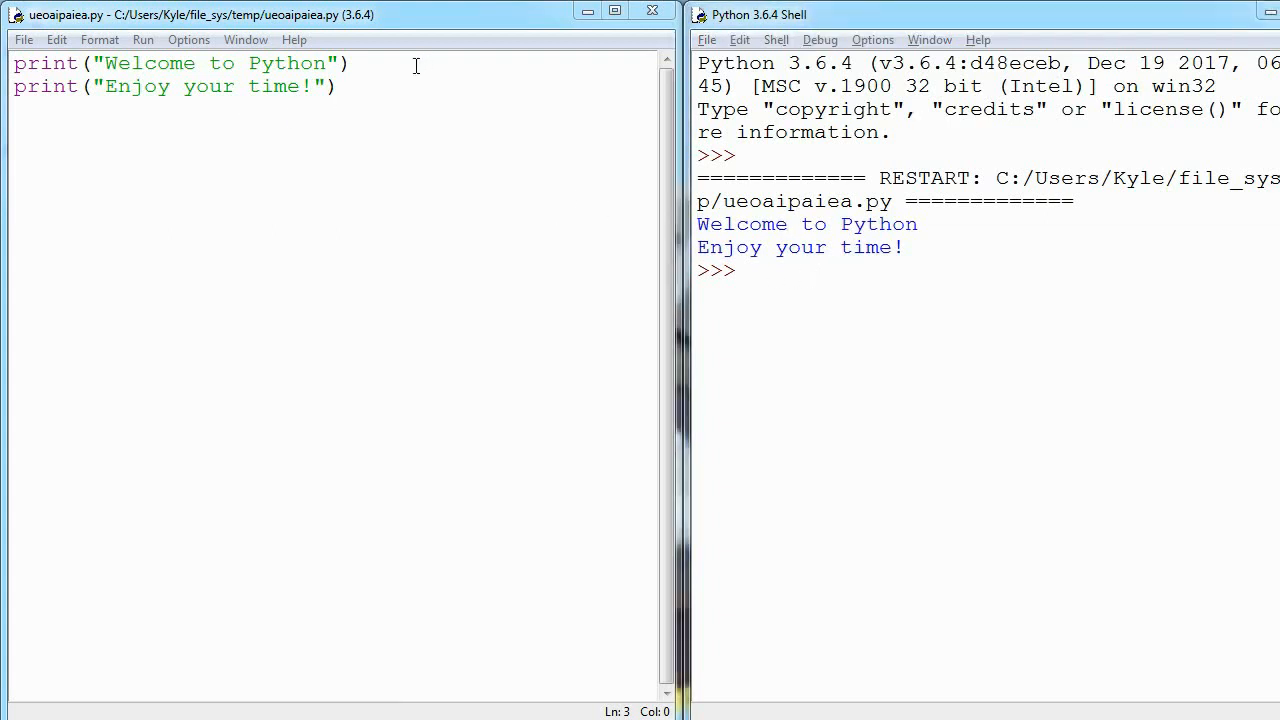
# - Insert a blank line after the first print and rerun, printing both lines again
pyautogui.click(350, 62)
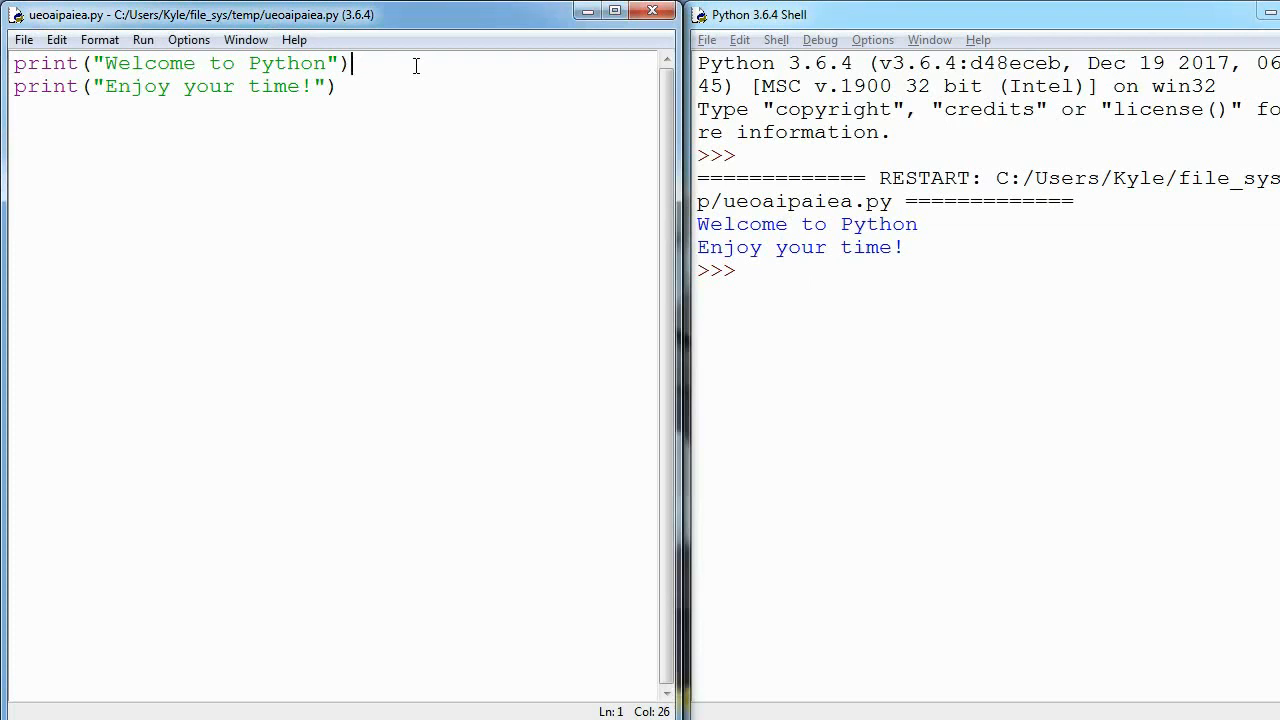
pyautogui.press('Enter')
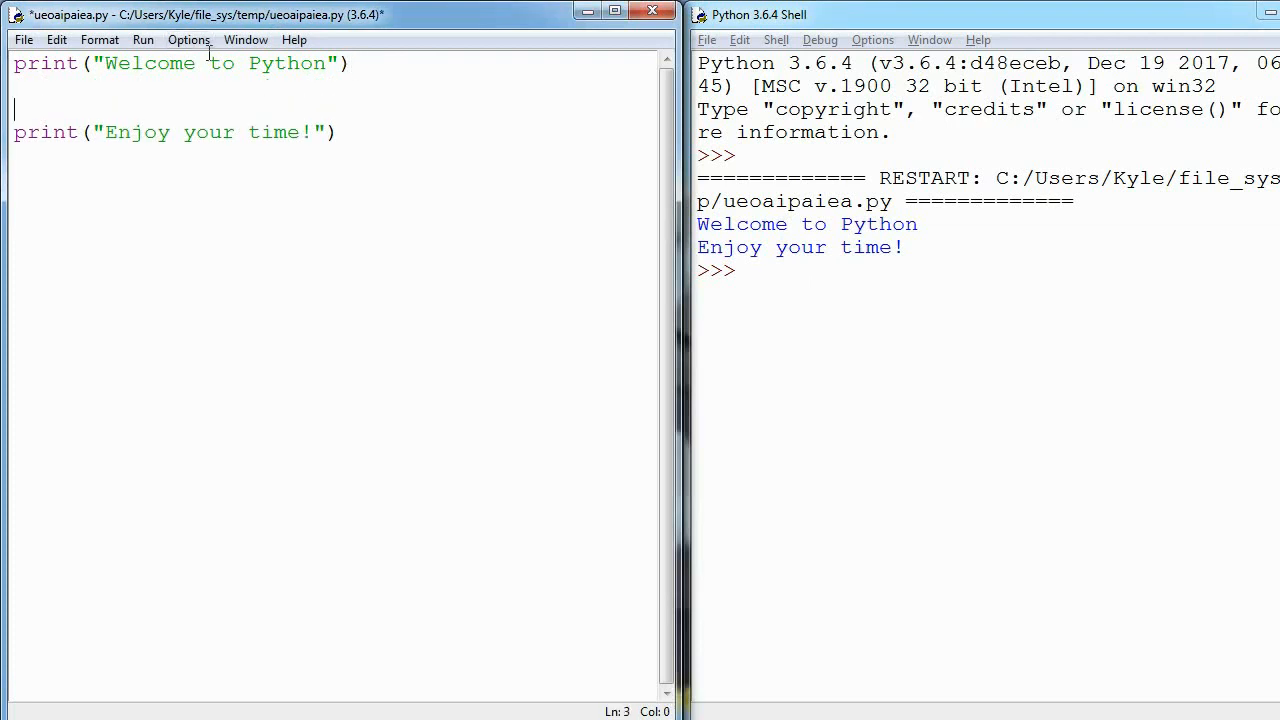
pyautogui.moveTo(52, 132); pyautogui.dragTo(340, 132)
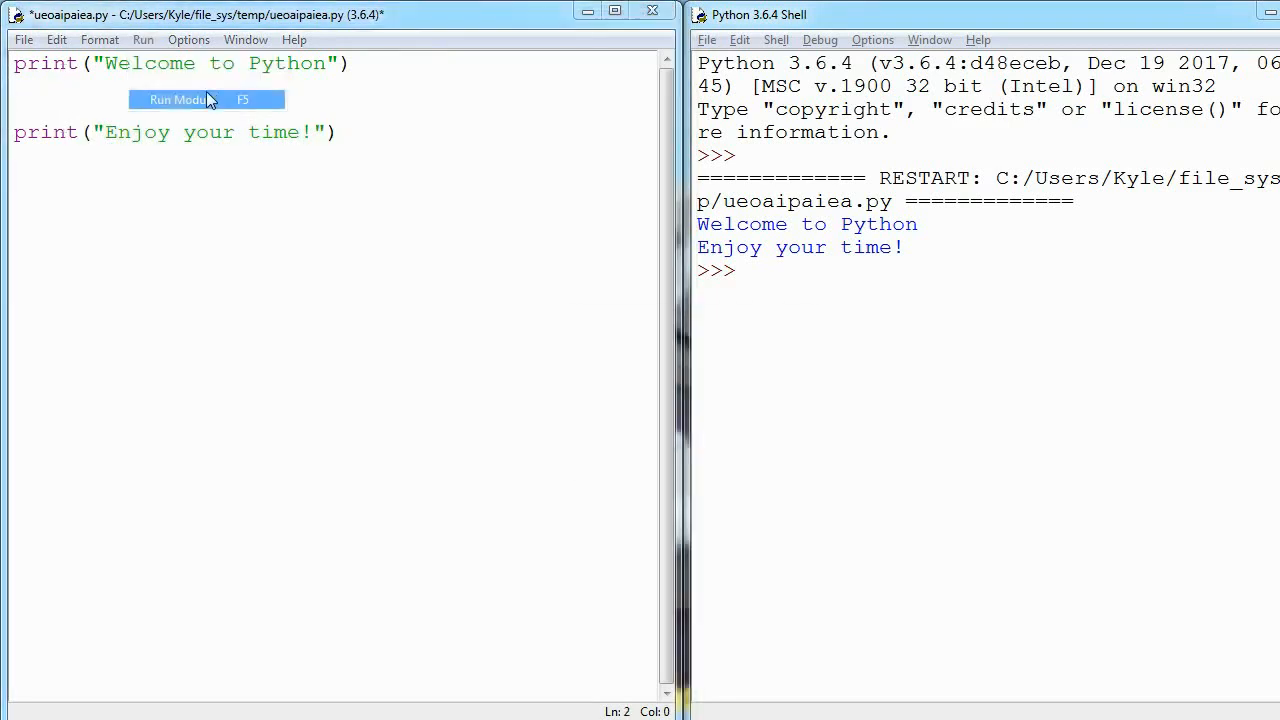
pyautogui.click(180, 100)
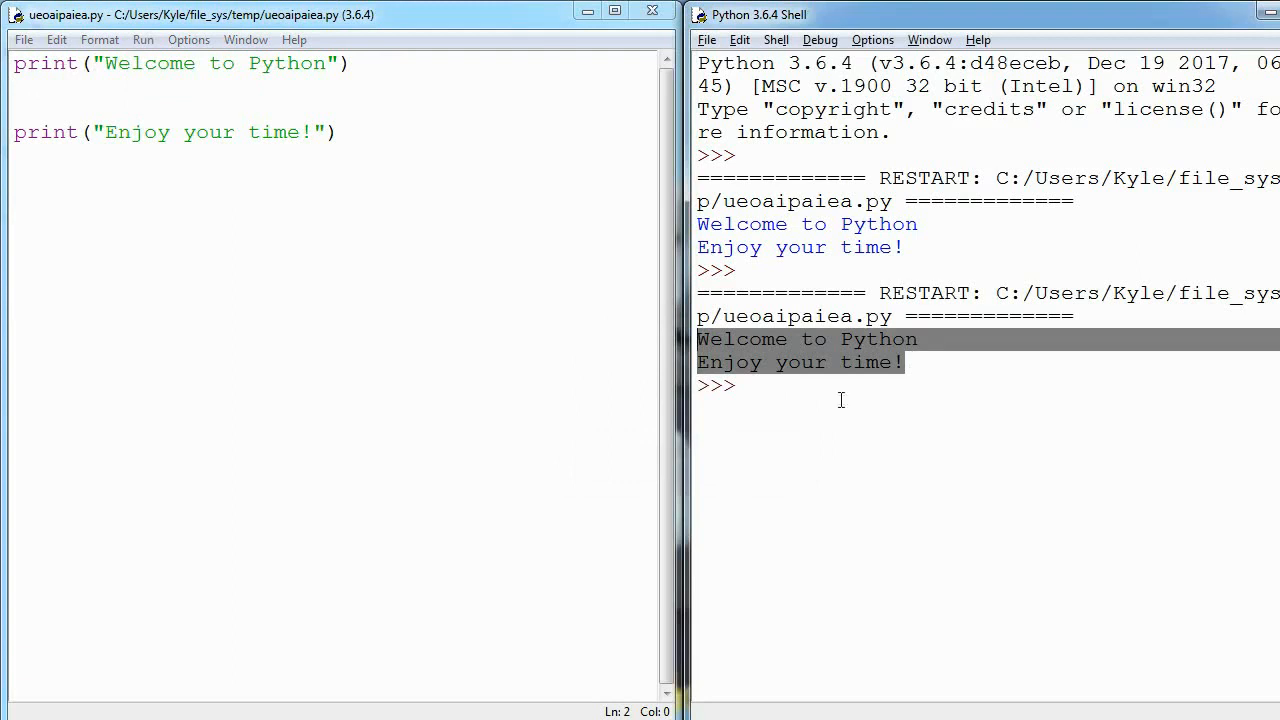
pyautogui.click(158, 84)
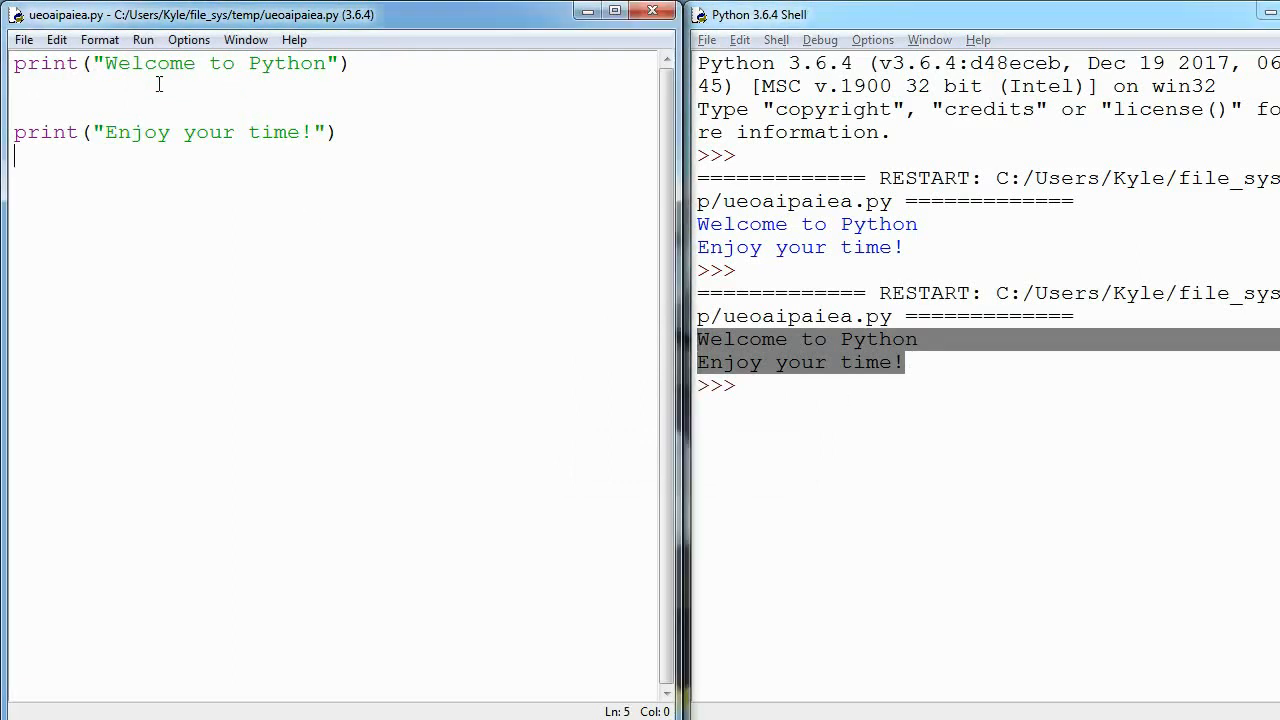
pyautogui.press('ctrl+a')
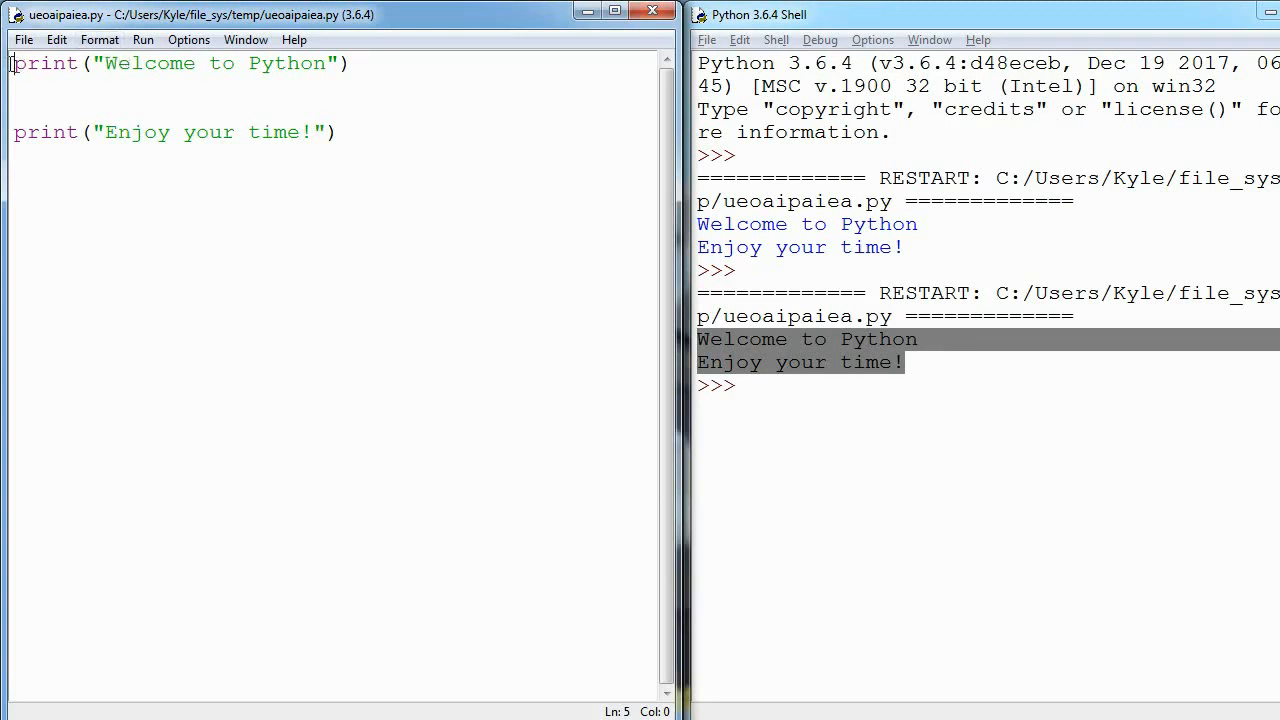
pyautogui.moveTo(106, 62); pyautogui.dragTo(312, 62)
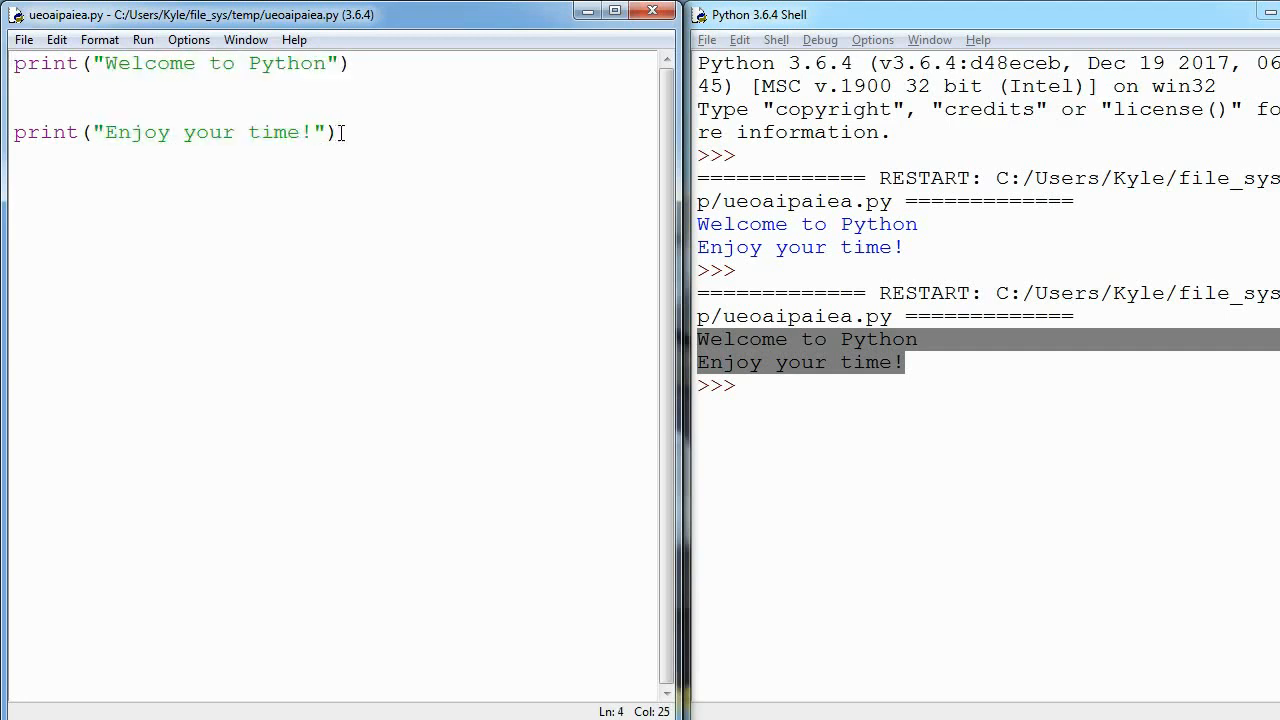
pyautogui.moveTo(144, 40)
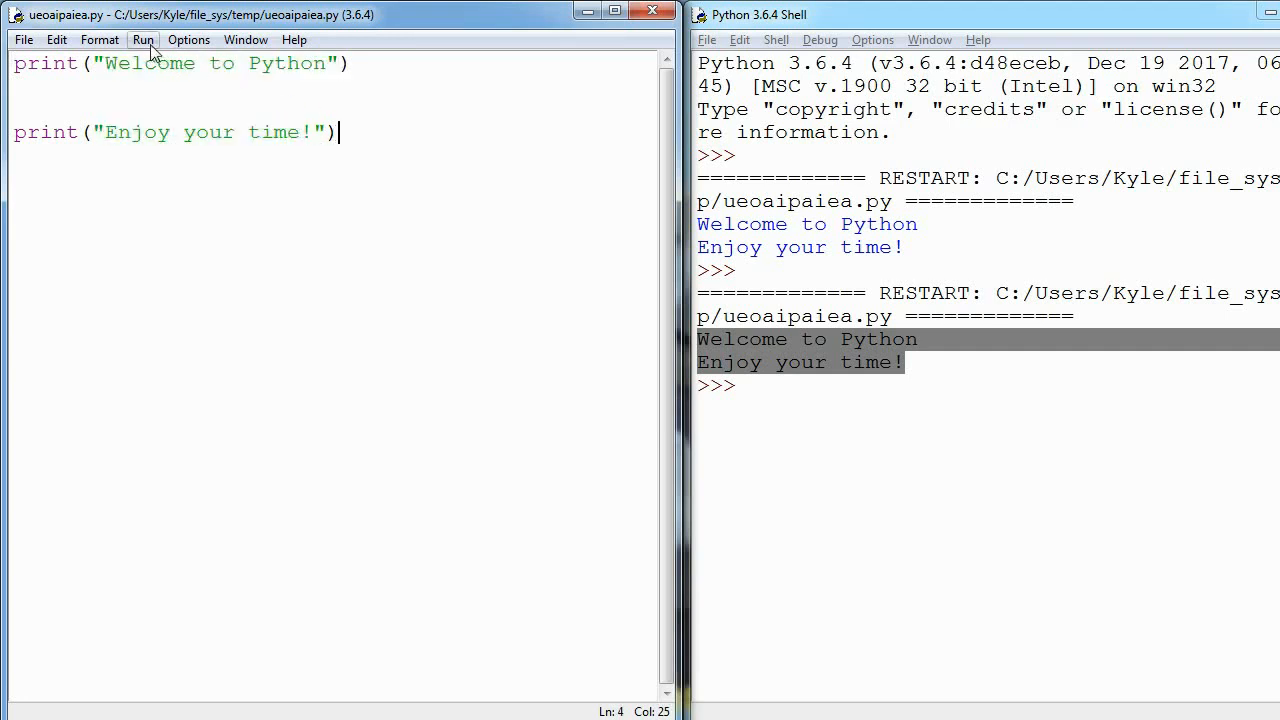
# - Run the module a third time, printing both lines after another shell restart
pyautogui.click(144, 40)
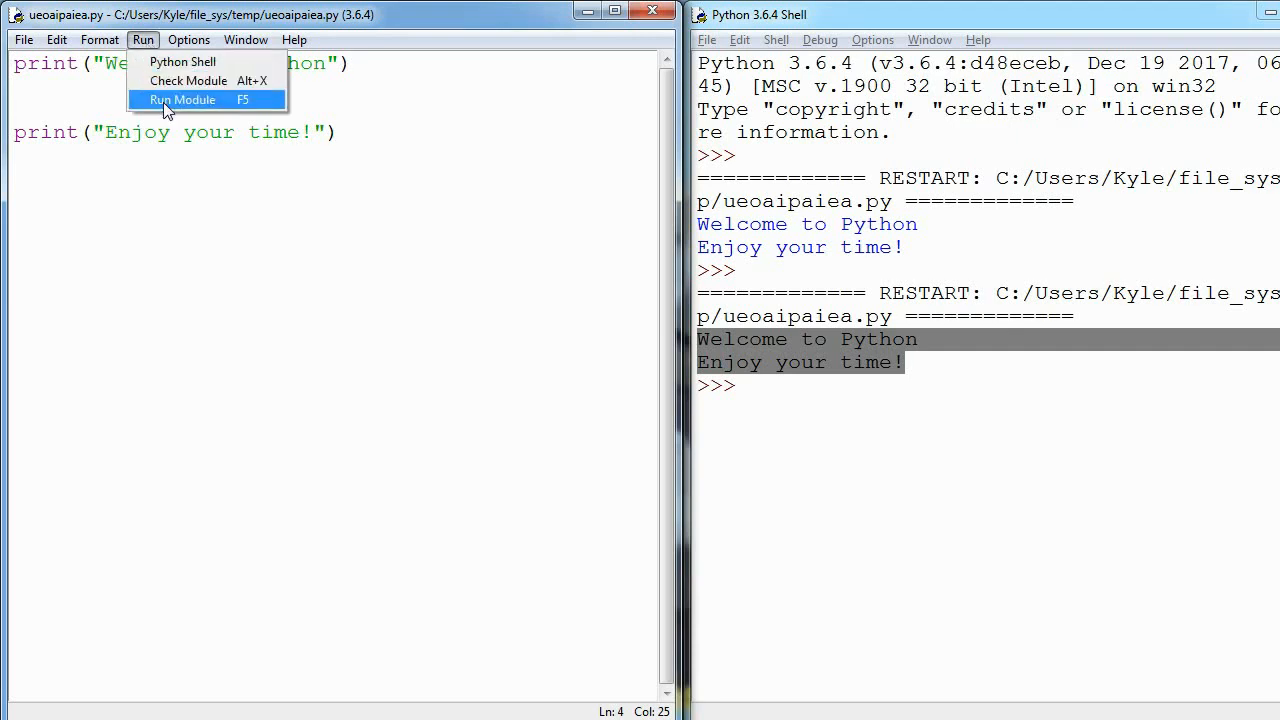
pyautogui.click(182, 100)
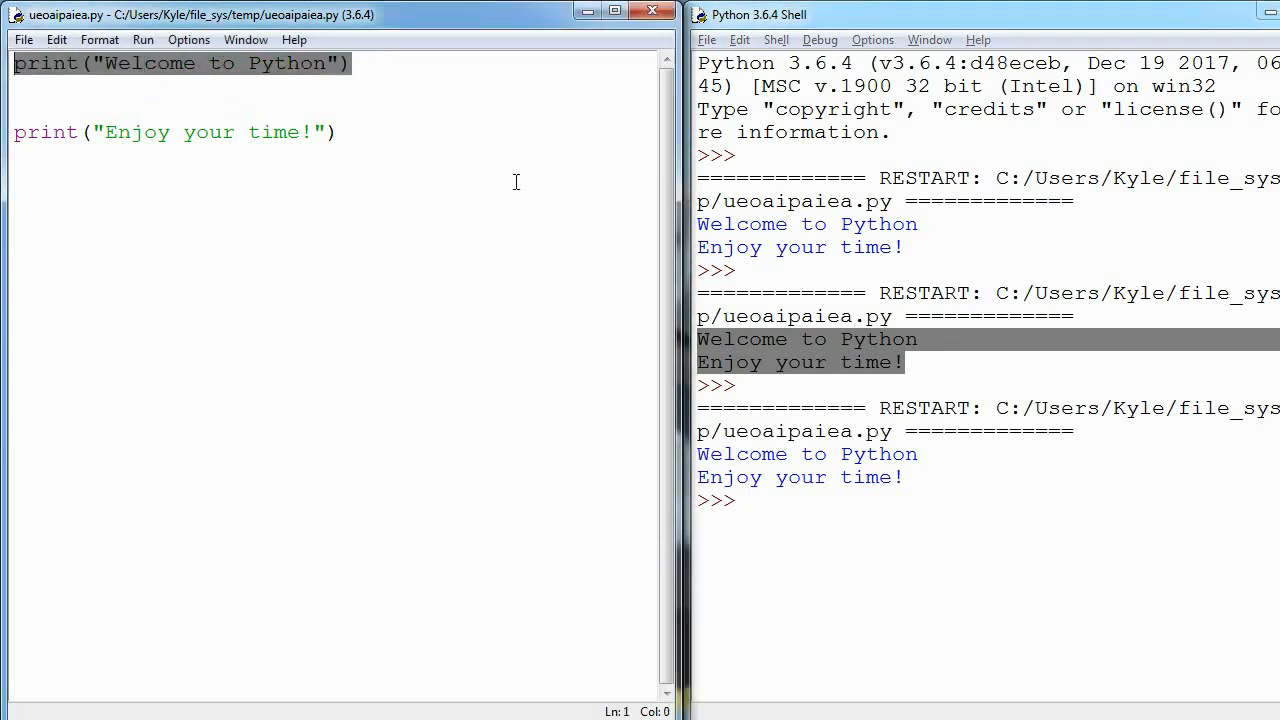
pyautogui.click(284, 132)
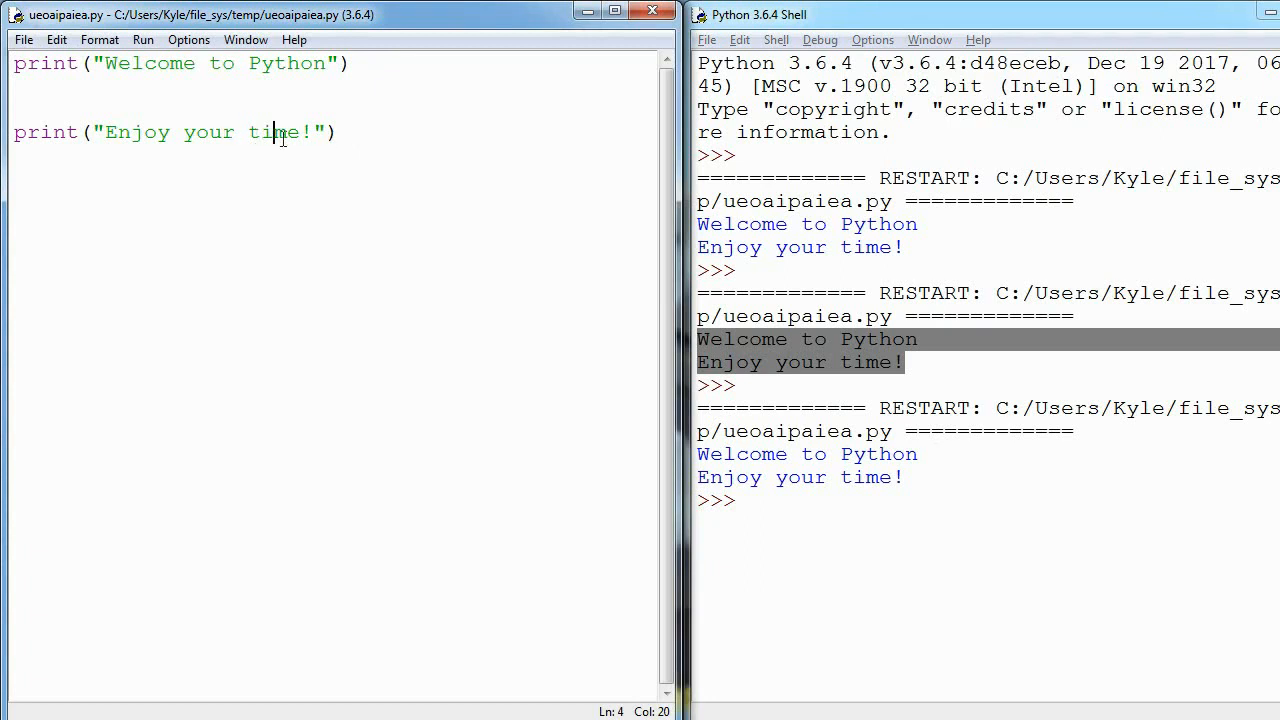
pyautogui.moveTo(178, 544)
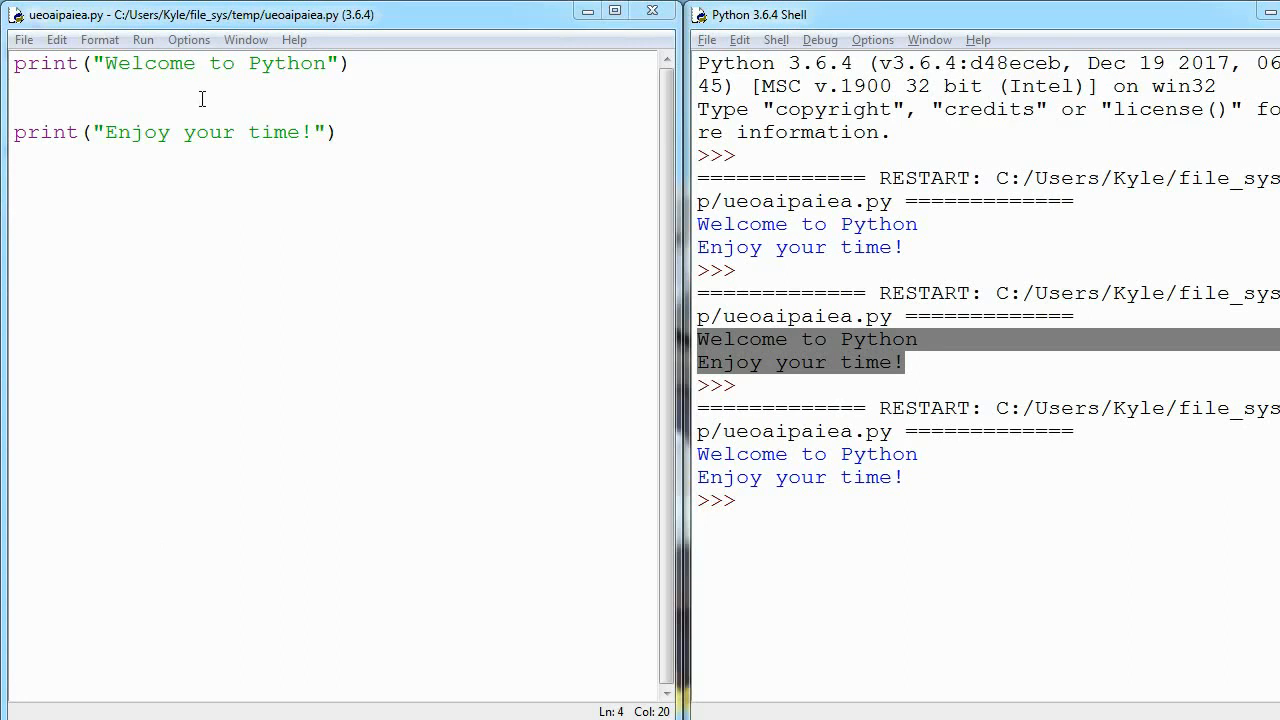
# - Add the junk line 'ueoaueoauoa' between the prints, save and run to get a NameError traceback
pyautogui.write('ueoaueoauoa')
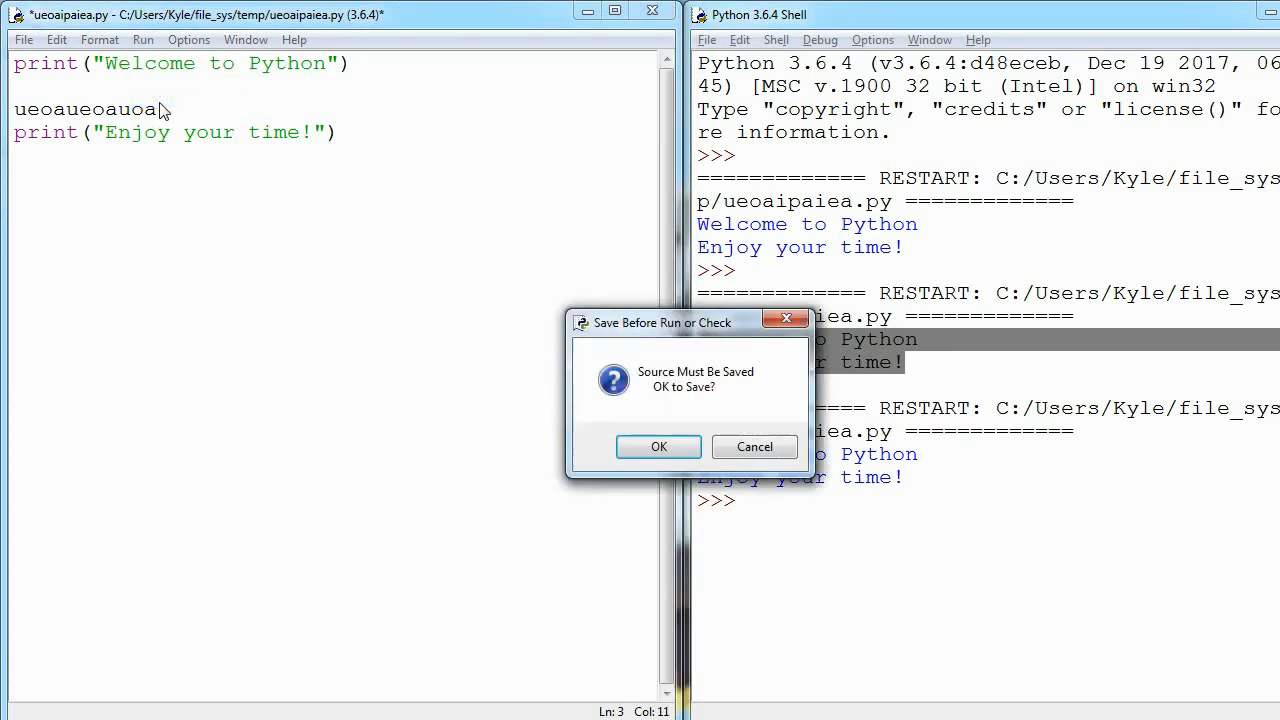
pyautogui.click(658, 448)
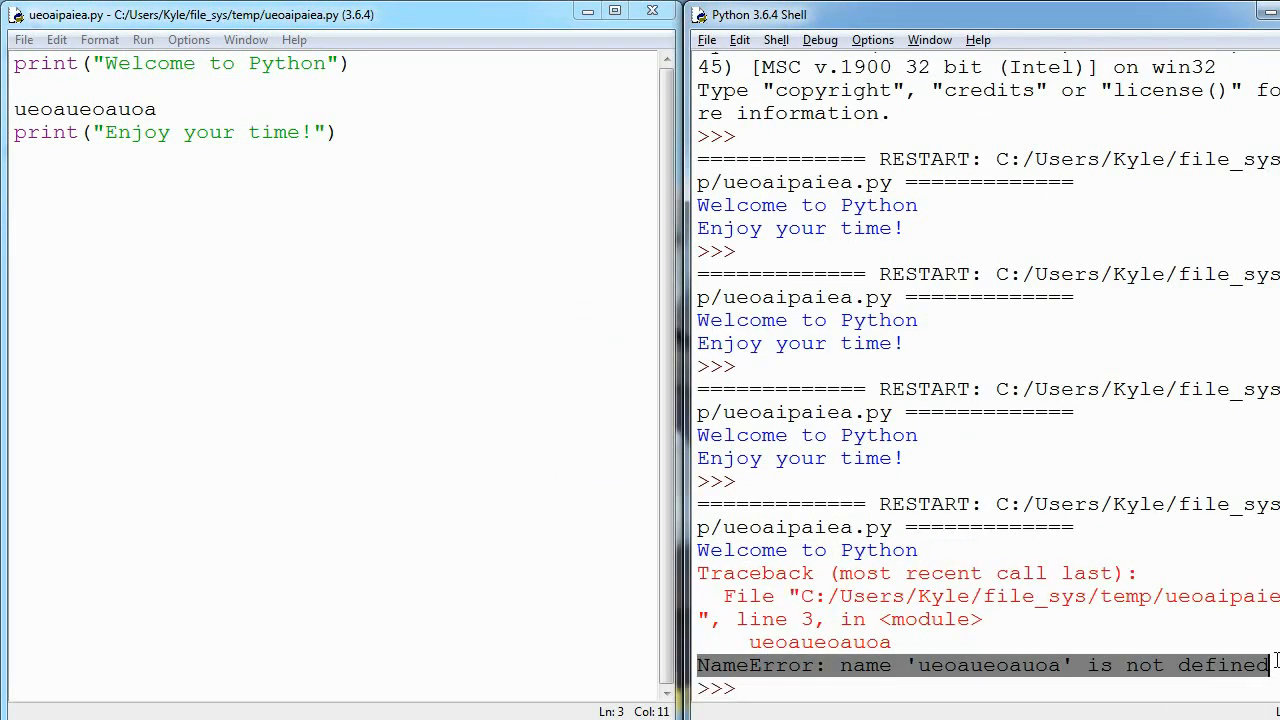
pyautogui.doubleClick(764, 664)
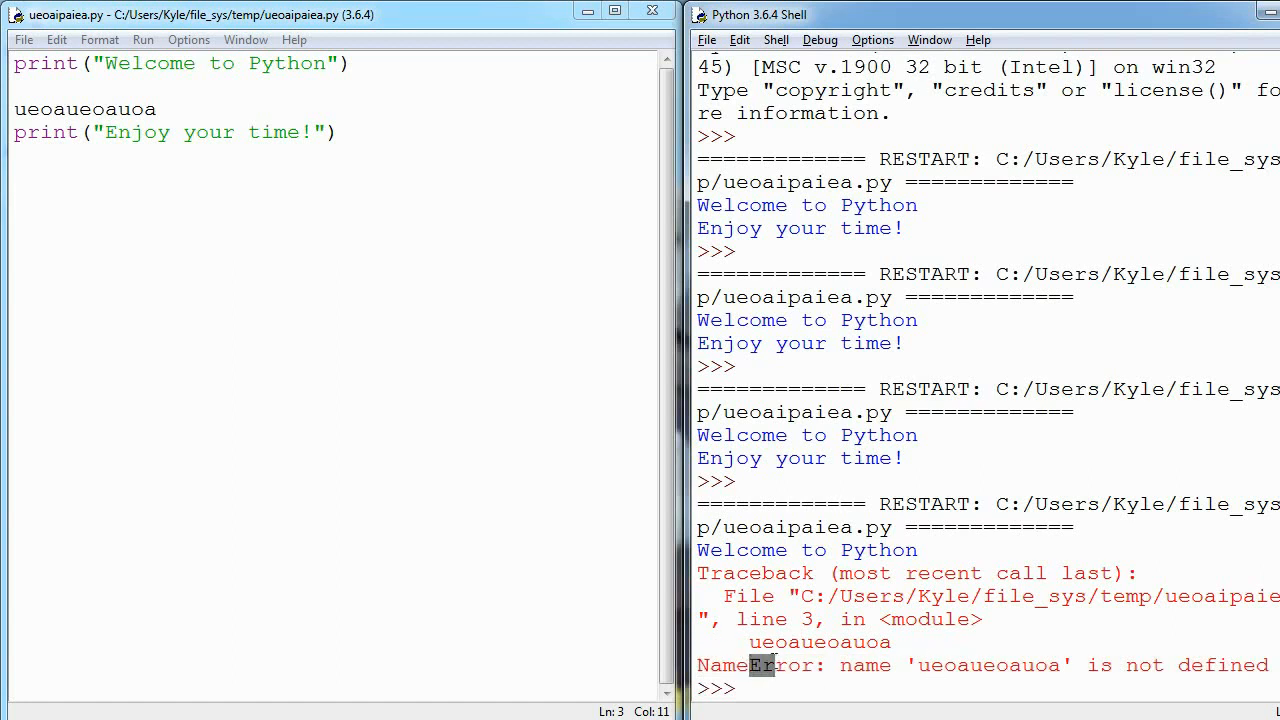
pyautogui.doubleClick(782, 664)
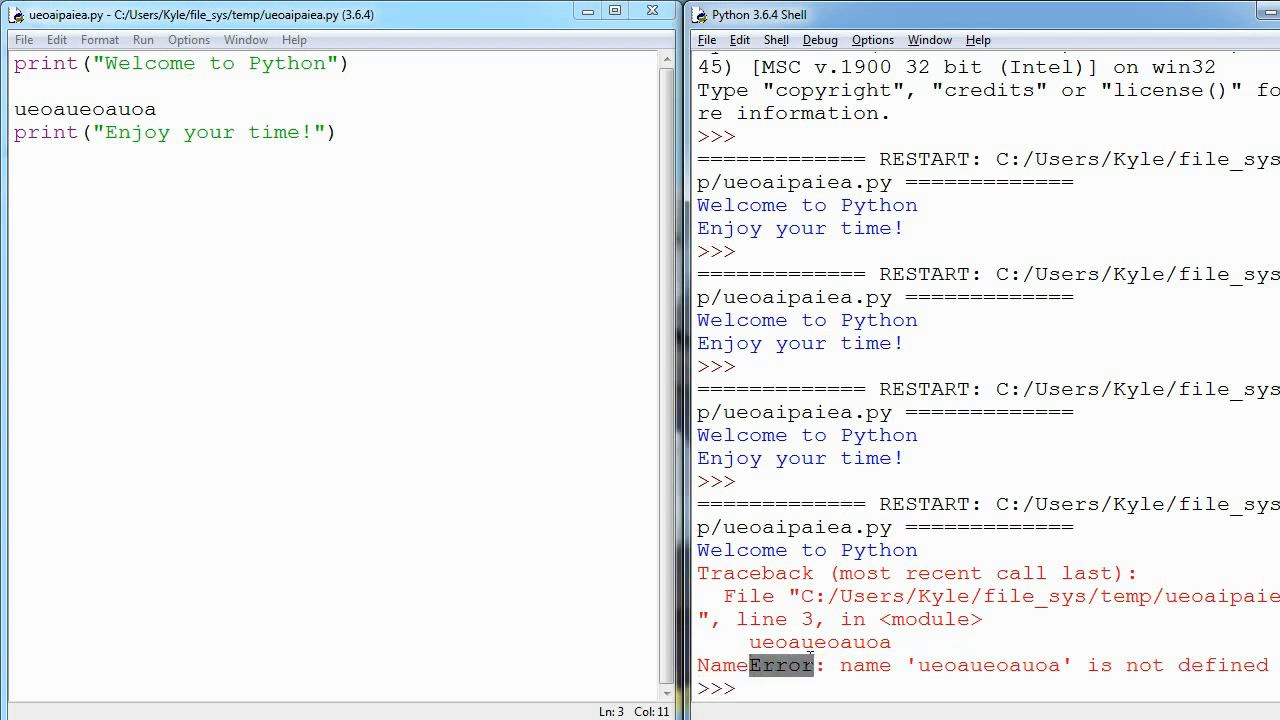